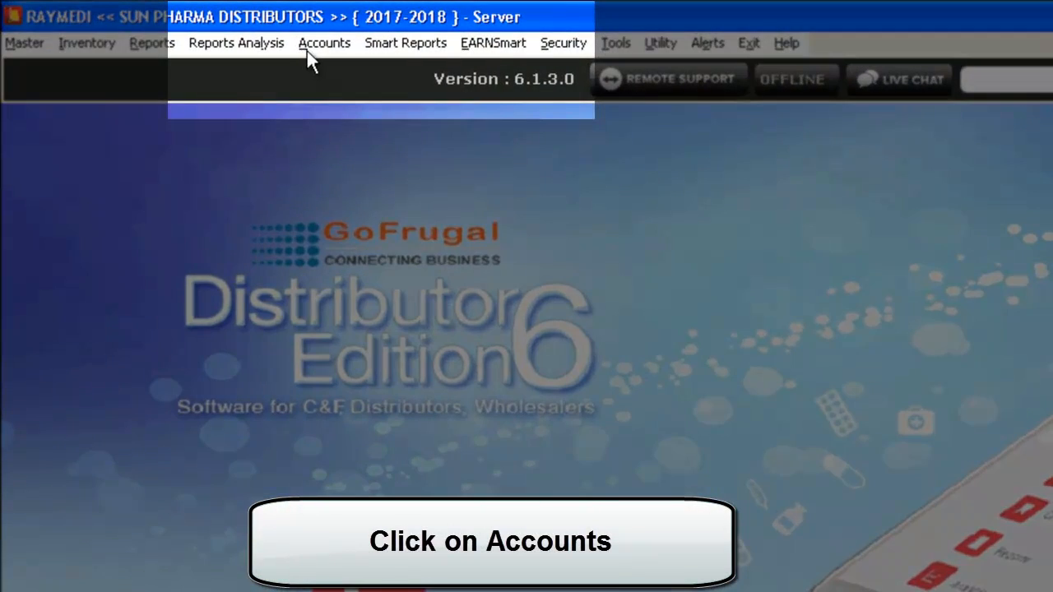
Launch the GoFrugal TRAC accounting module from the Accounts menu
click(325, 42)
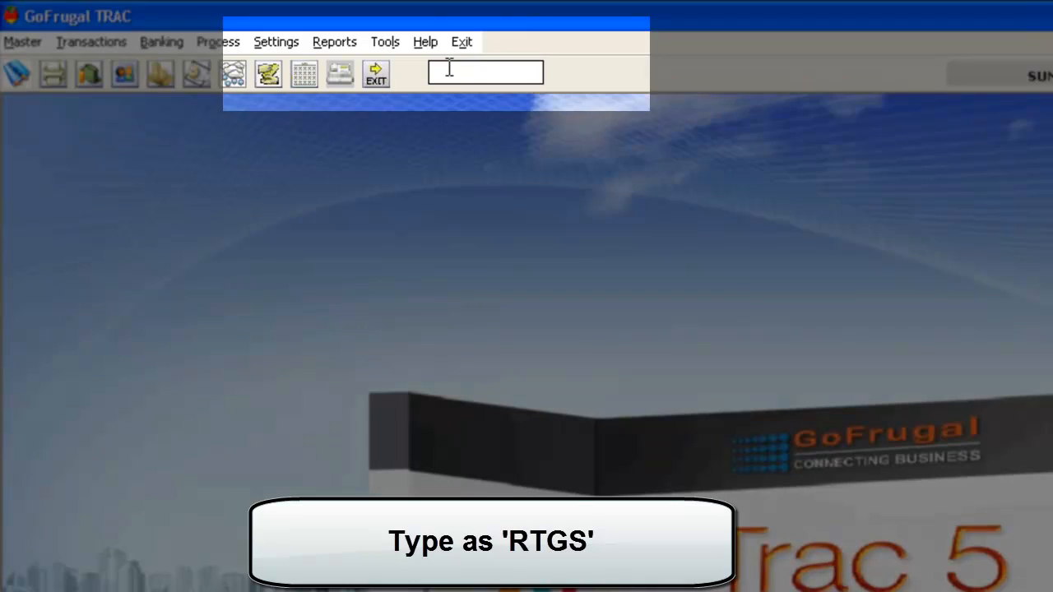
Find and load the RTGS/NEFT Beneficiary Master via quick-search 'rtgs'
text(rtgs)
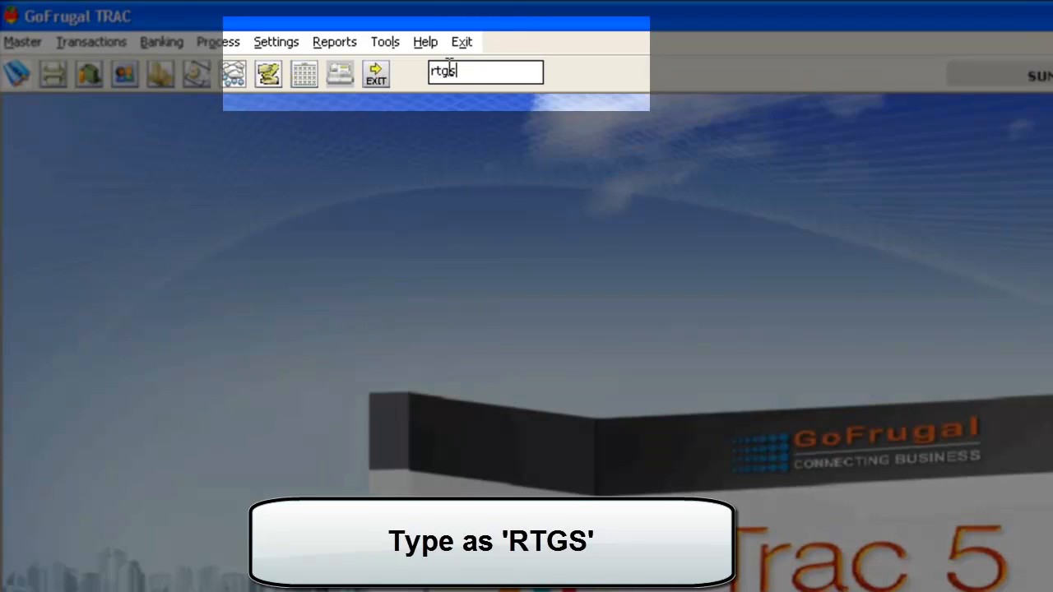
text(rtgs)
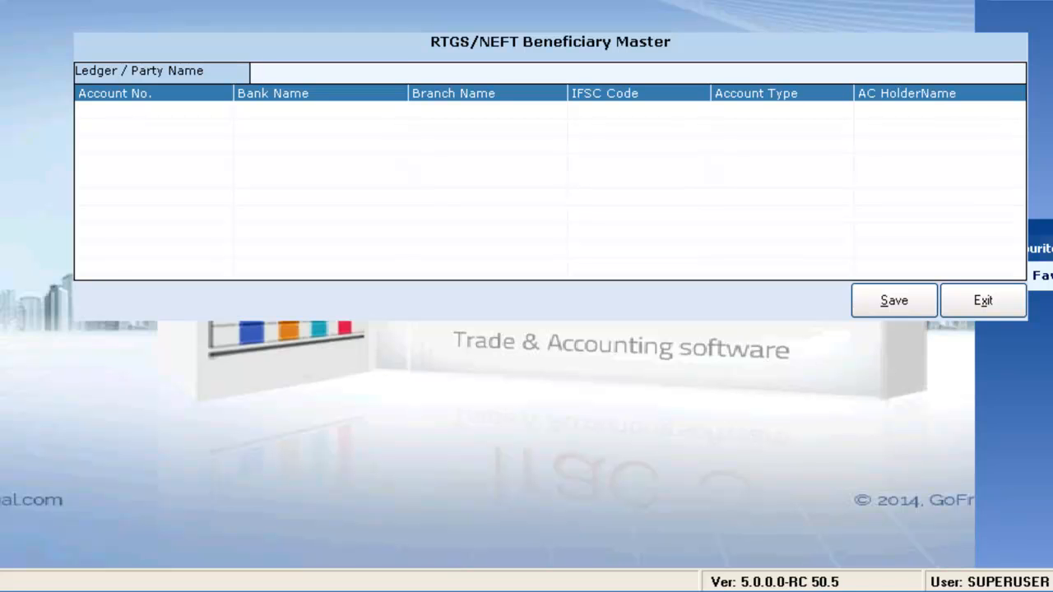
Pick BHAGWAN HEALTHCARE from the Ledger List as the beneficiary party, filling the account holder name
click(250, 70)
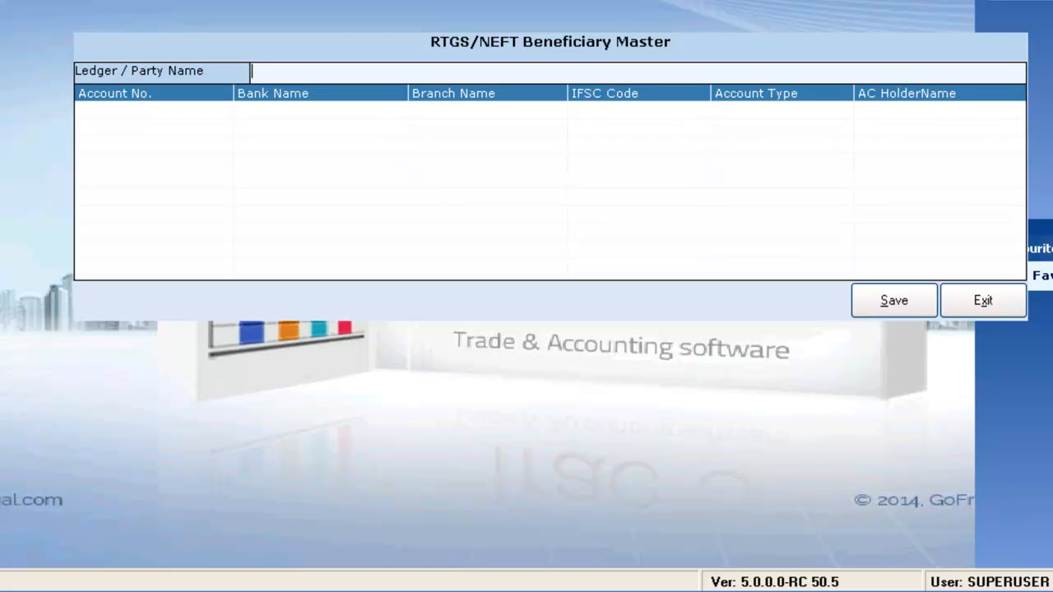
click(162, 70)
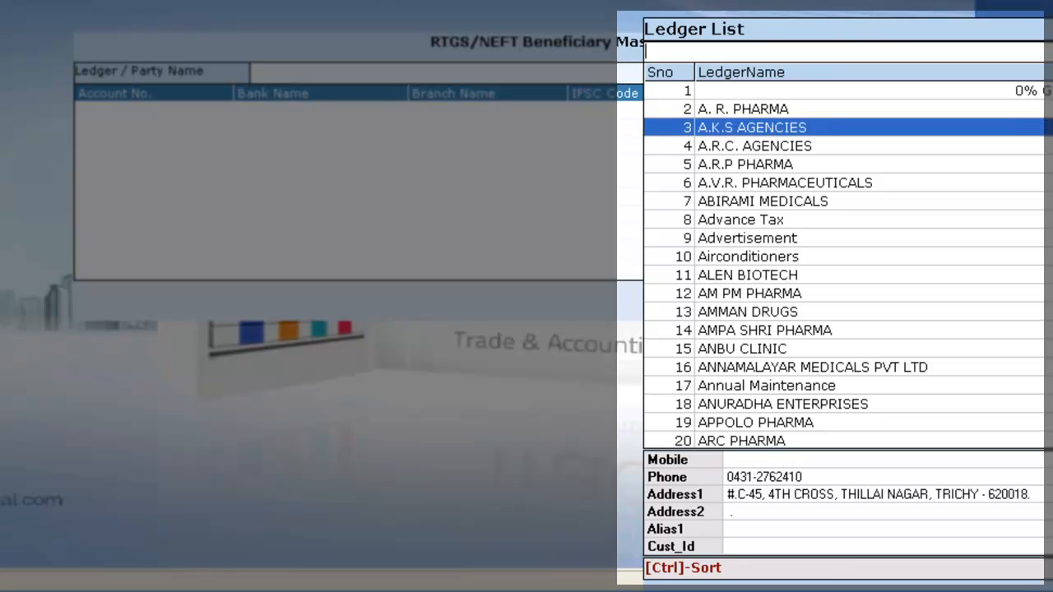
text(b)
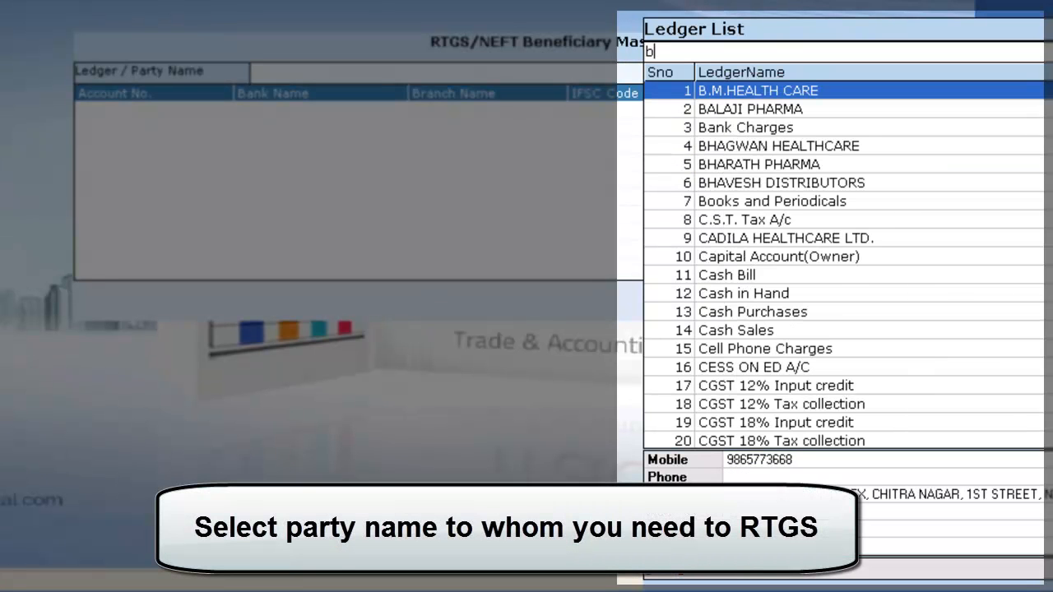
text(h)
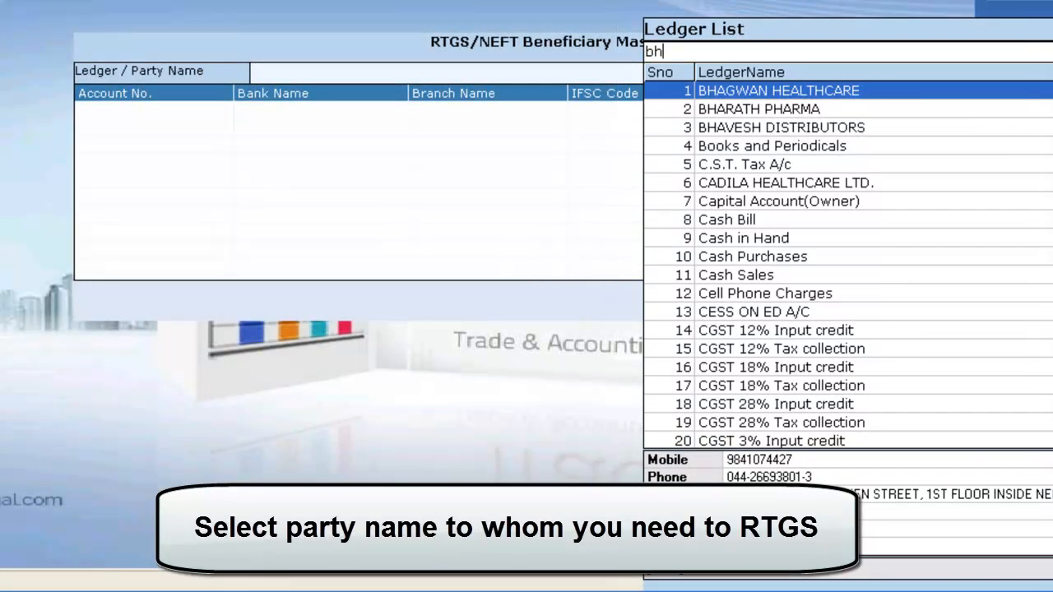
double_click(777, 91)
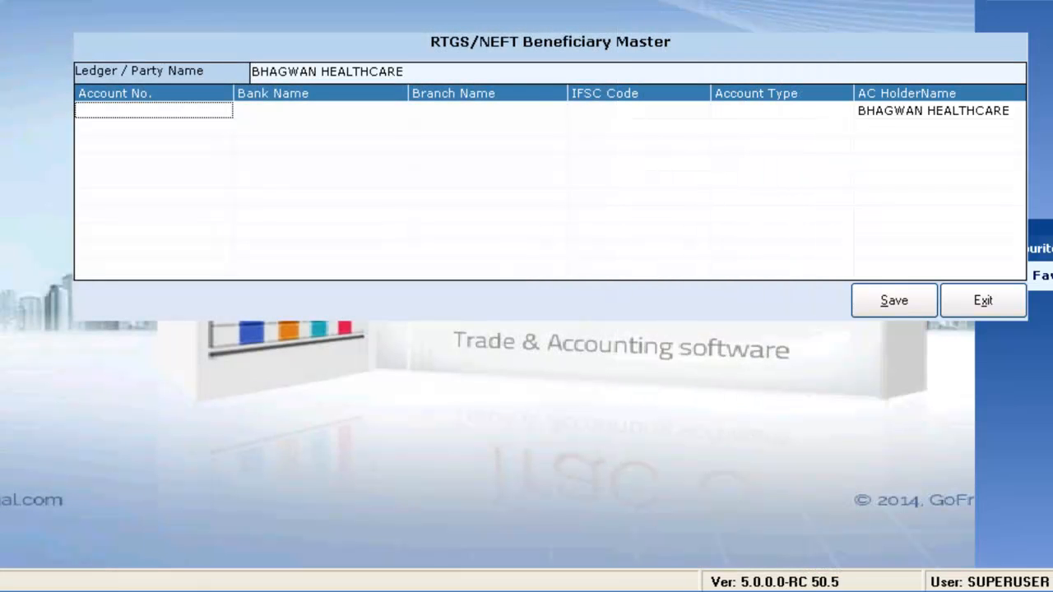
text(0)
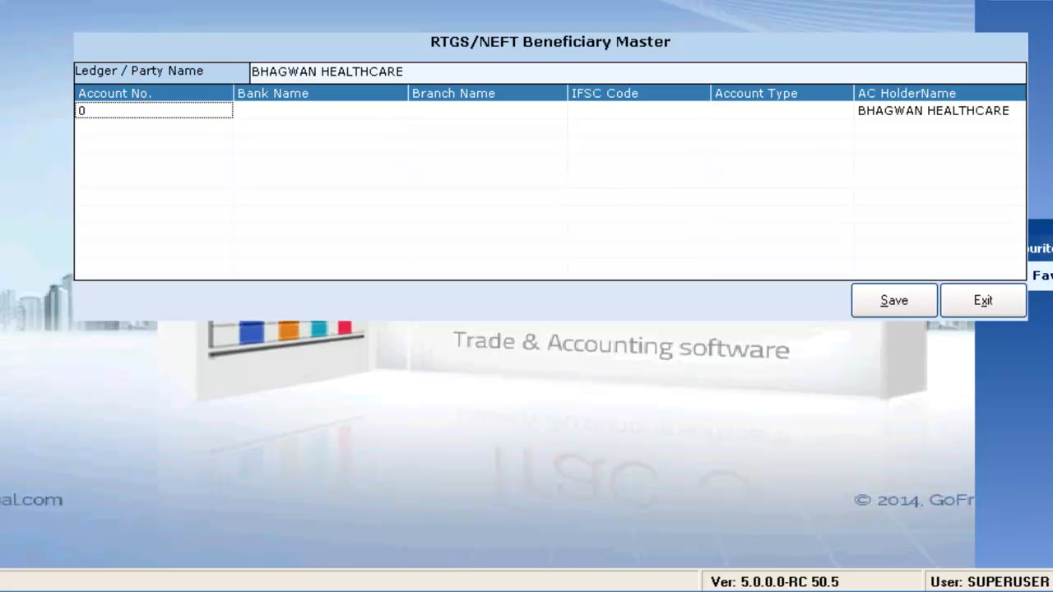
text(166105)
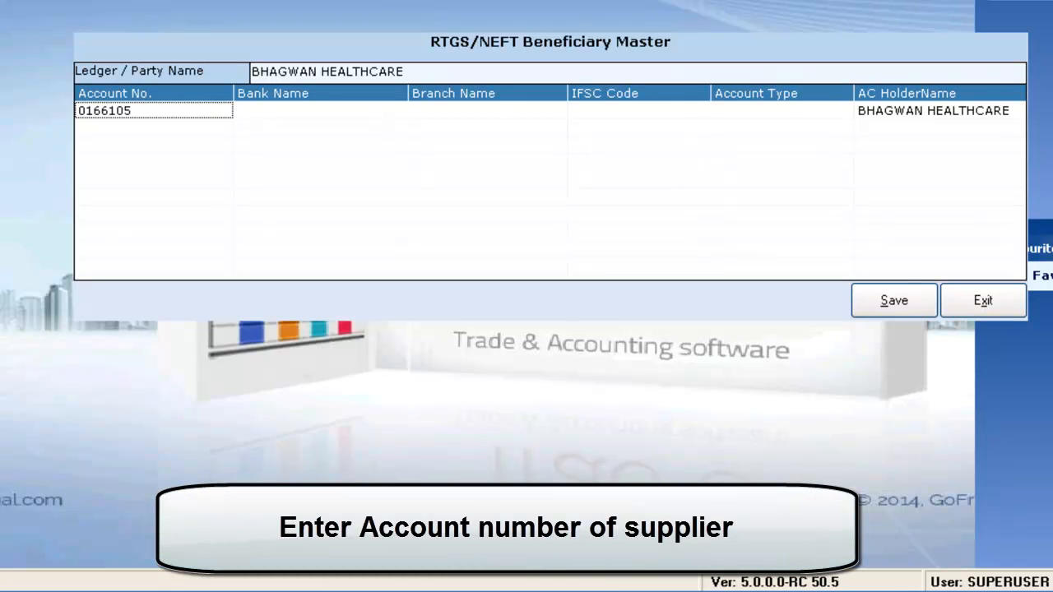
text(01170)
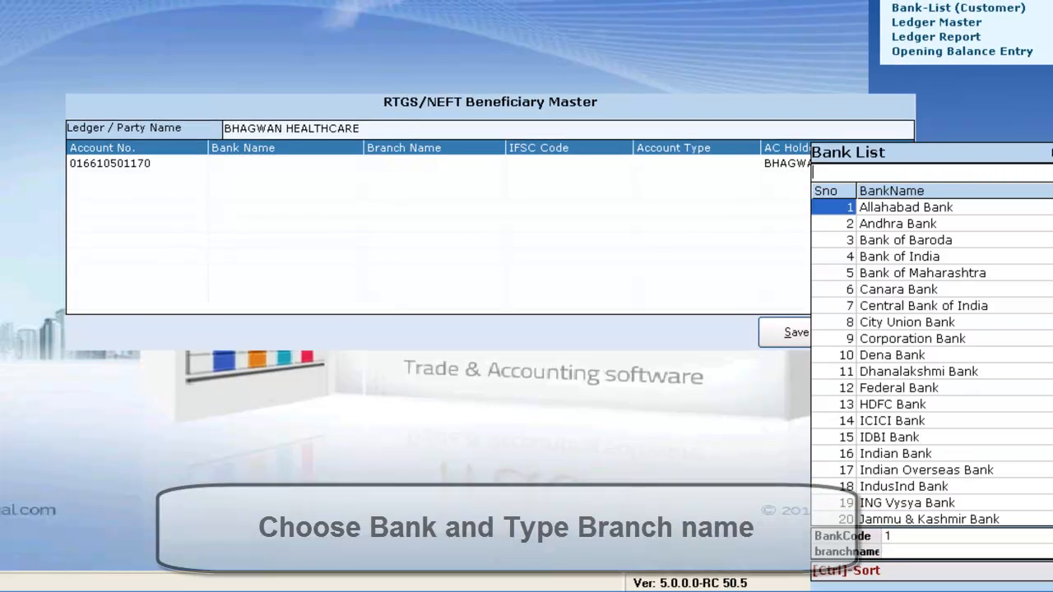
Set the bank to HDFC Bank and the branch to T-NAGAR
text(h)
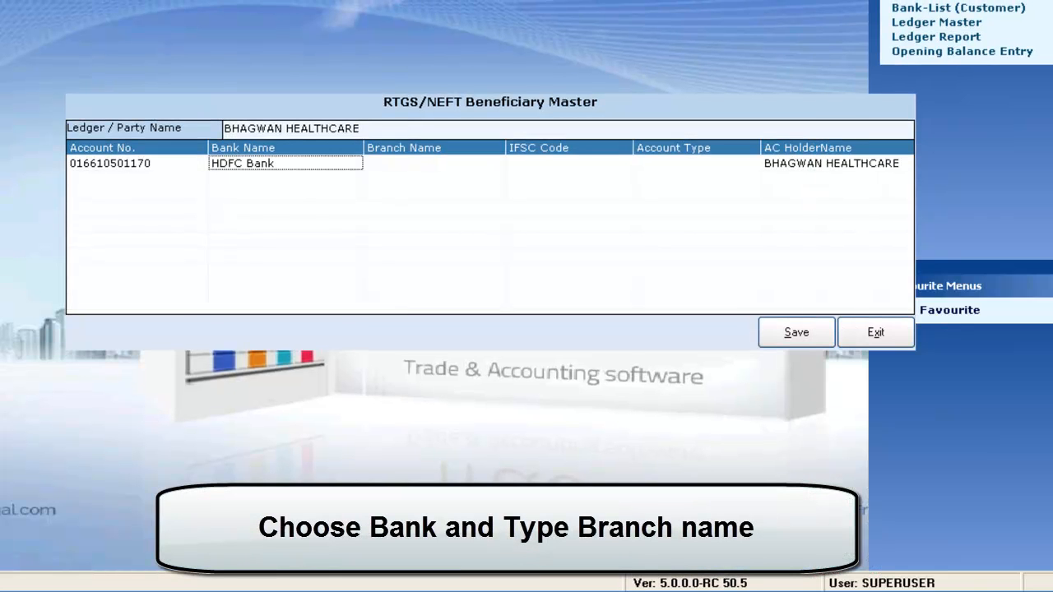
click(434, 163)
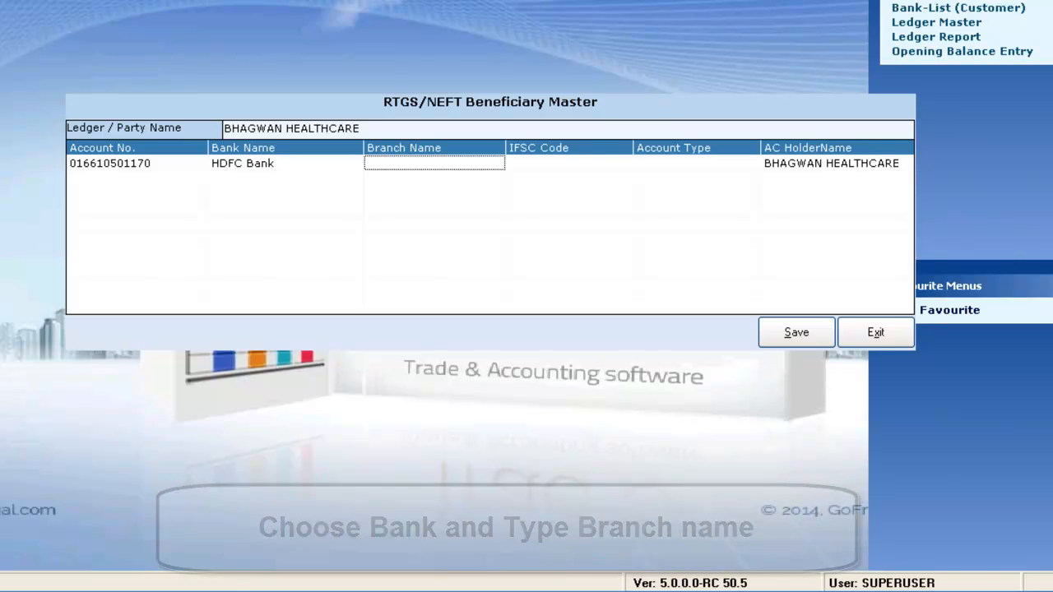
text(T-NAGAR)
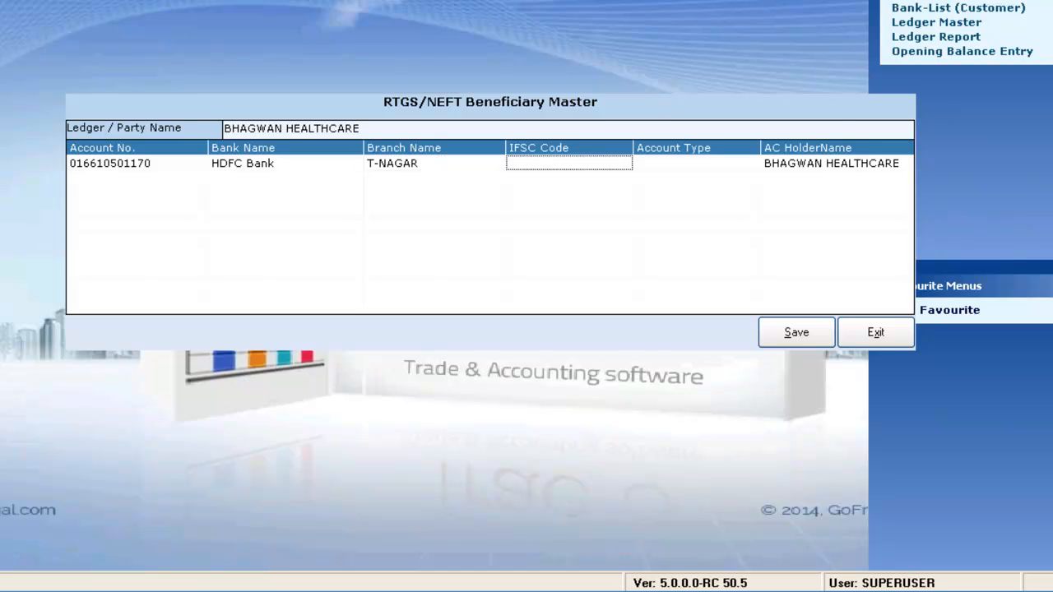
Enter IFSC code 0166 and choose Current Account as the account type
text(0)
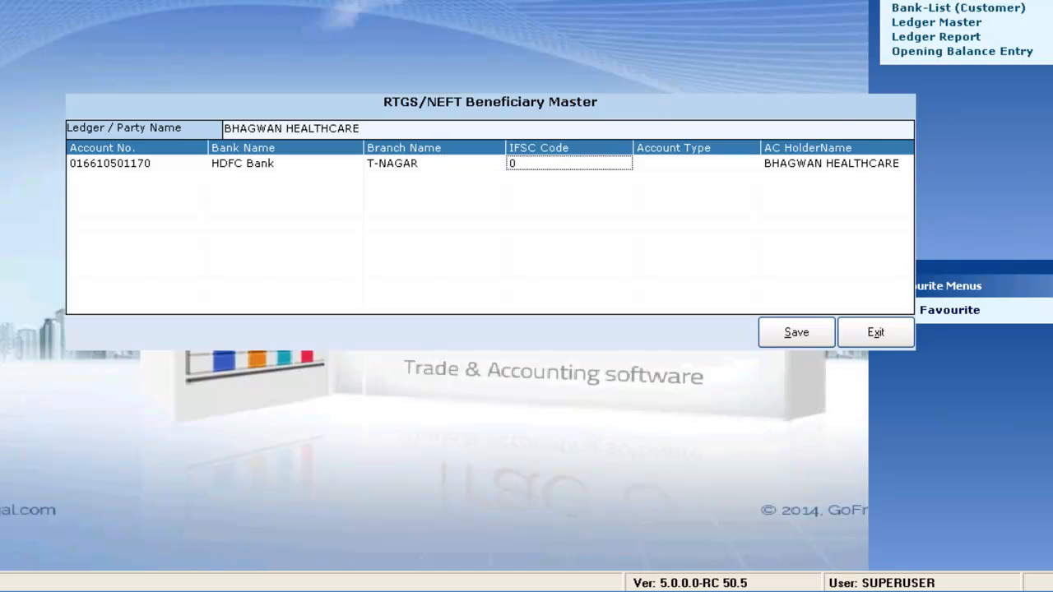
text(0166)
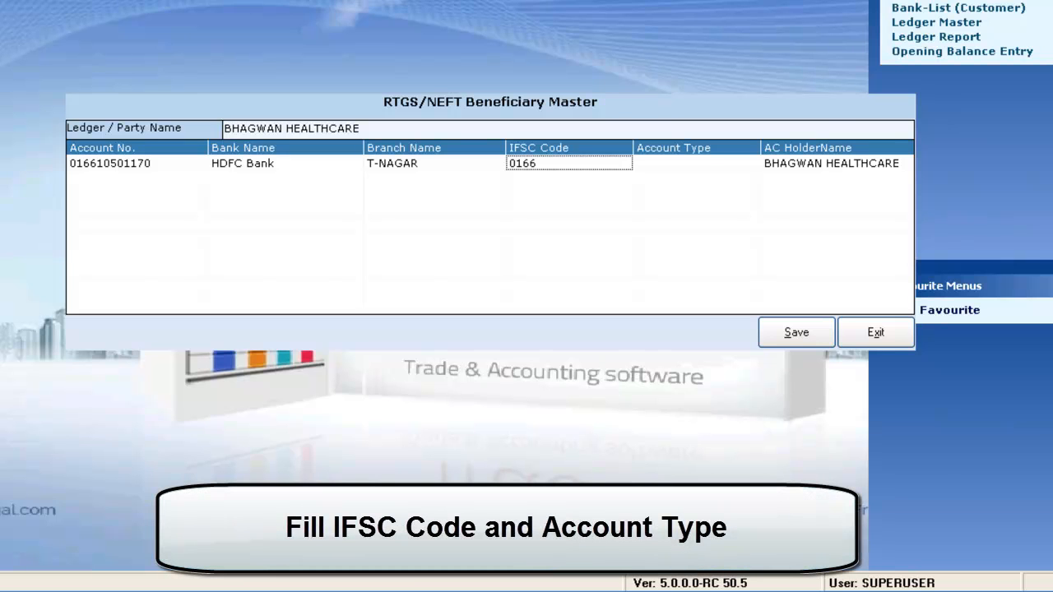
click(695, 163)
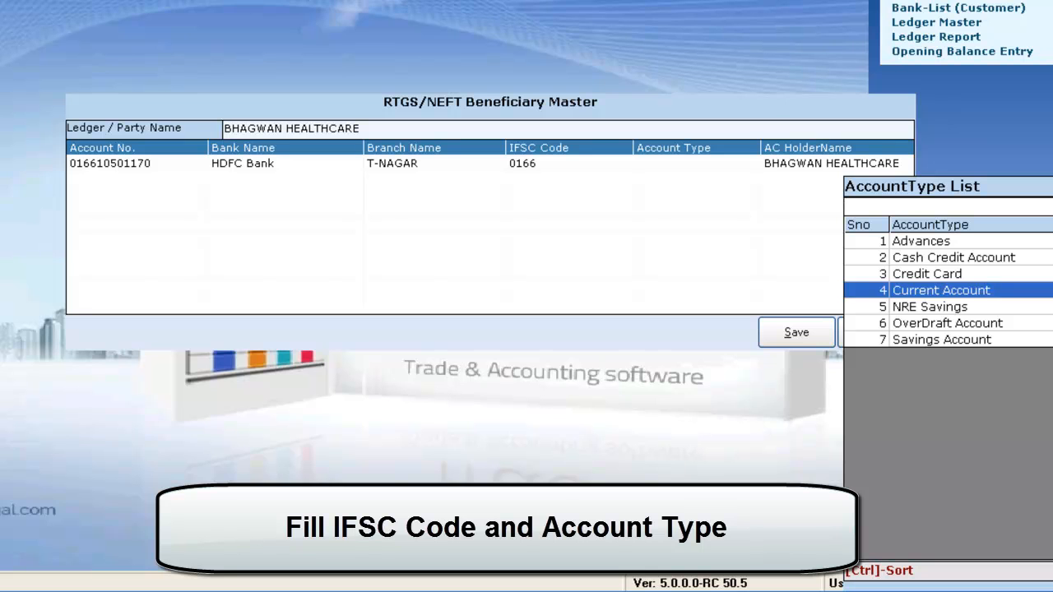
click(942, 289)
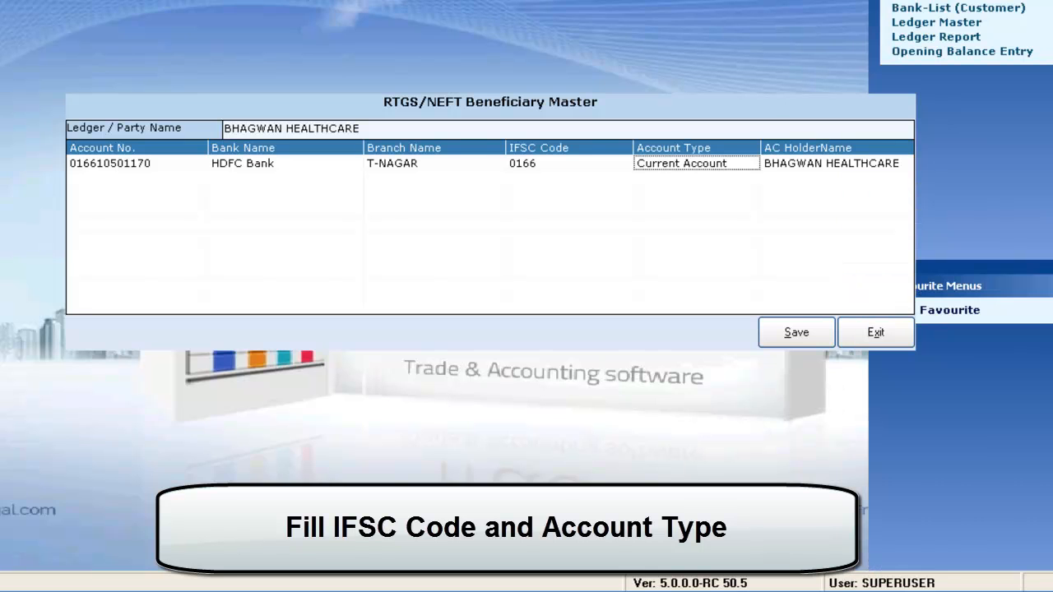
Save the beneficiary record for BHAGWAN HEALTHCARE
click(796, 332)
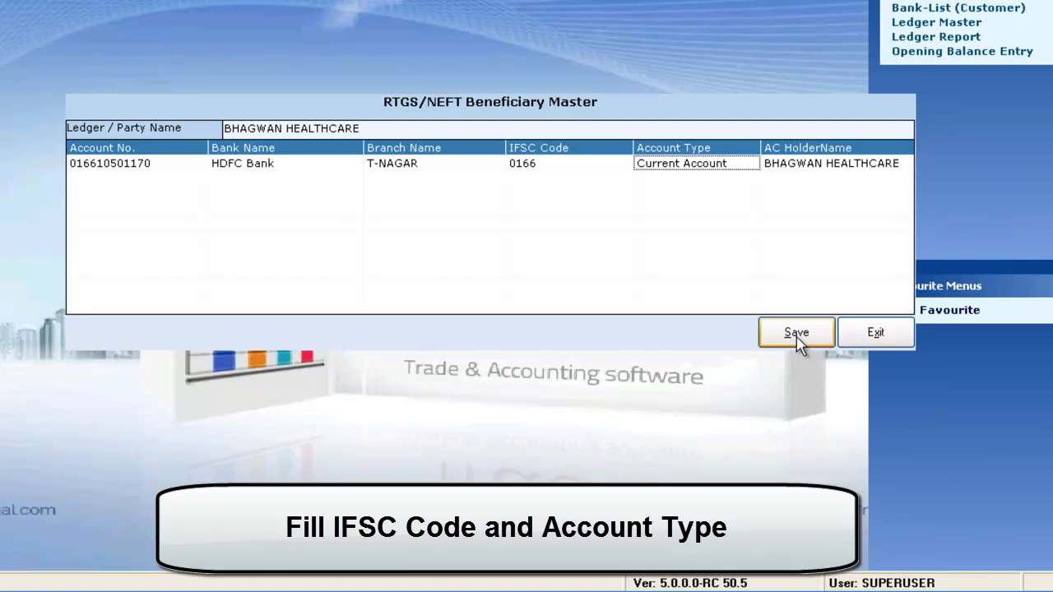
click(797, 333)
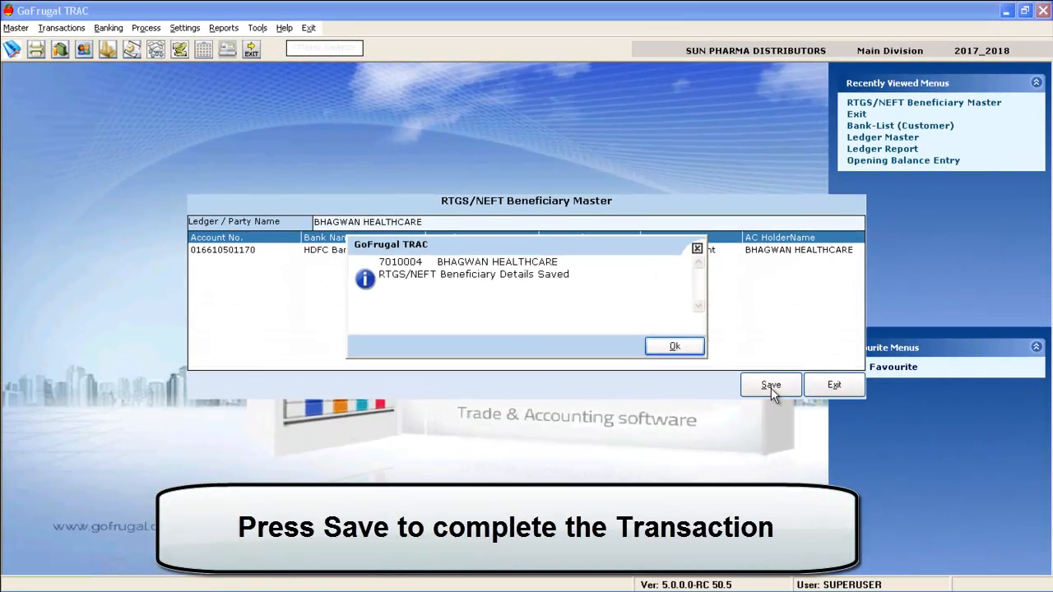